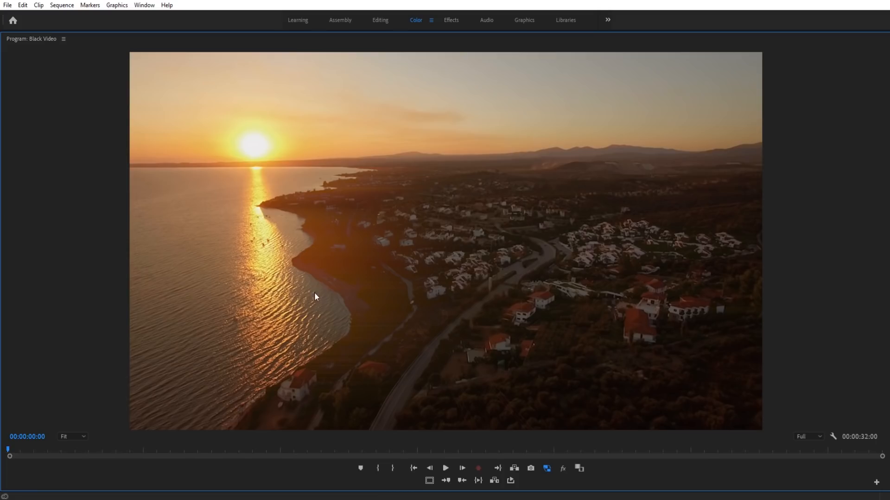
mouse_move(282, 330)
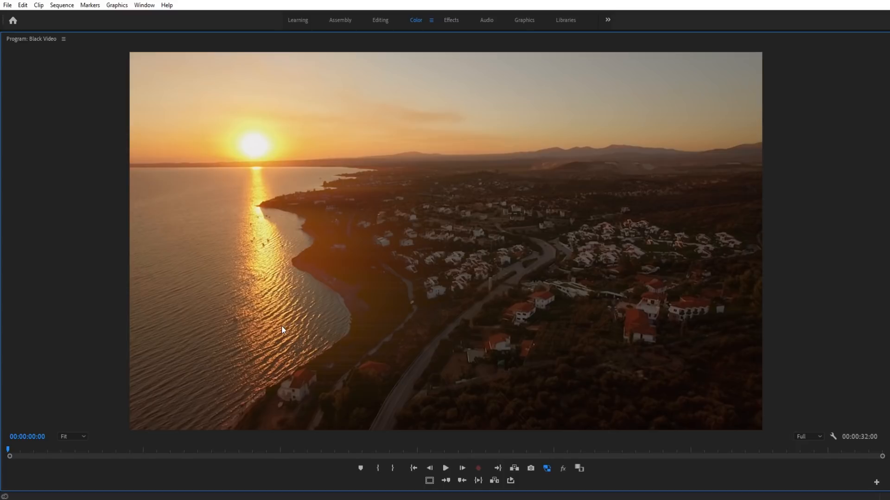
mouse_move(326, 348)
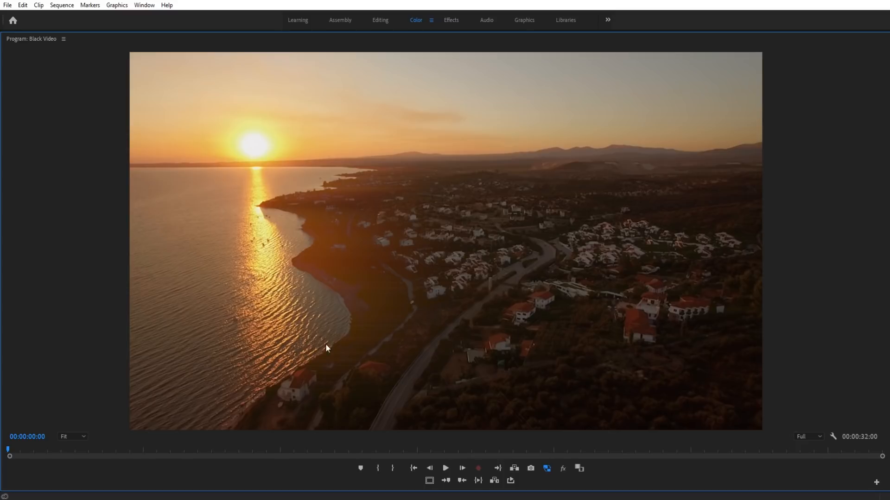
mouse_move(398, 331)
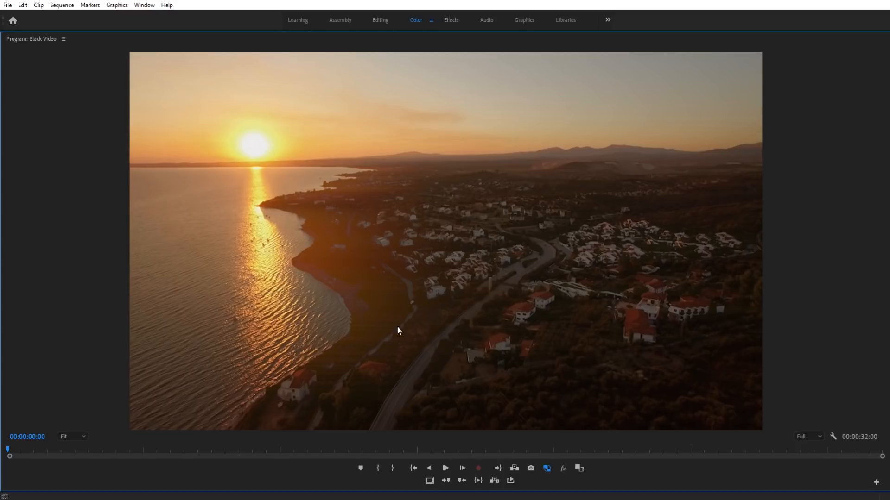
mouse_move(346, 233)
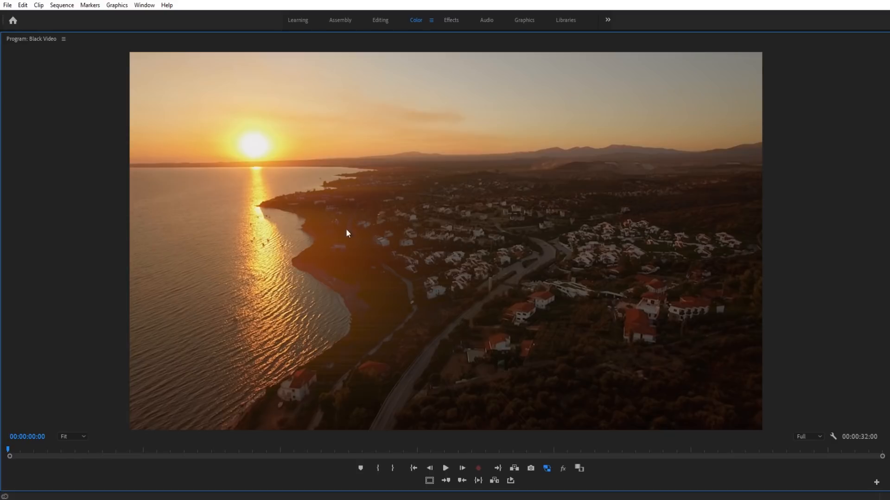
mouse_move(617, 177)
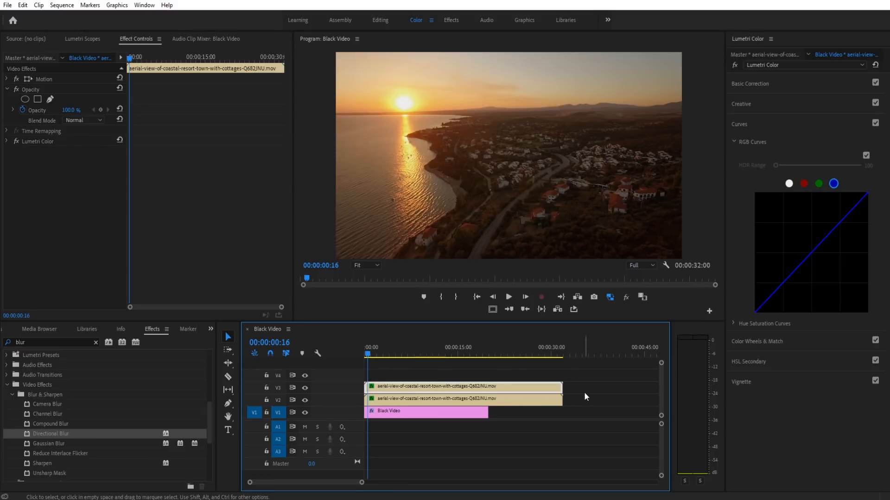
mouse_move(486, 406)
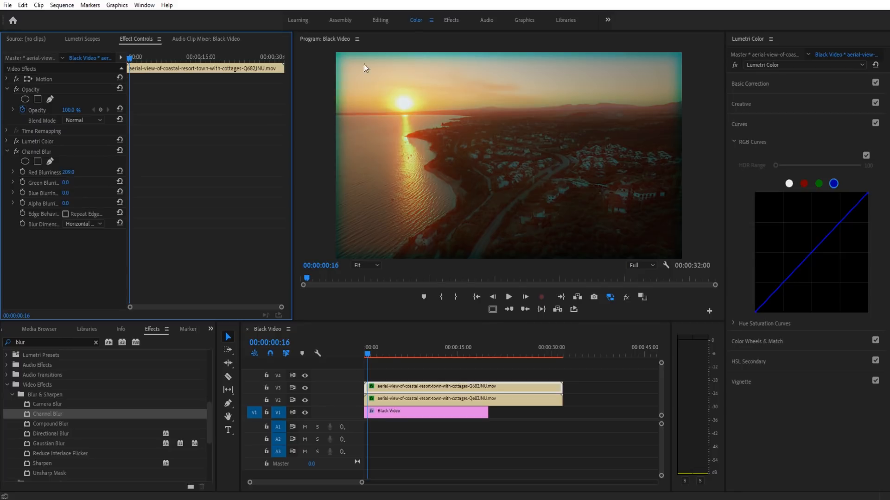
mouse_move(366, 50)
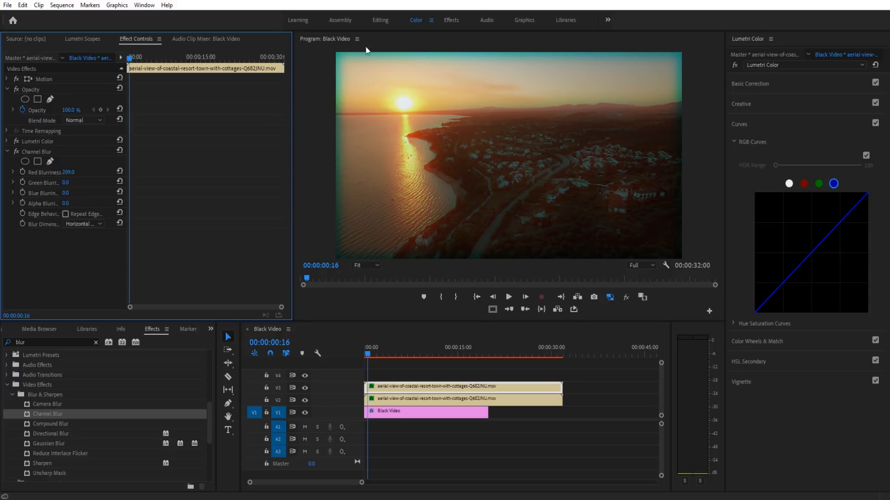
mouse_move(505, 151)
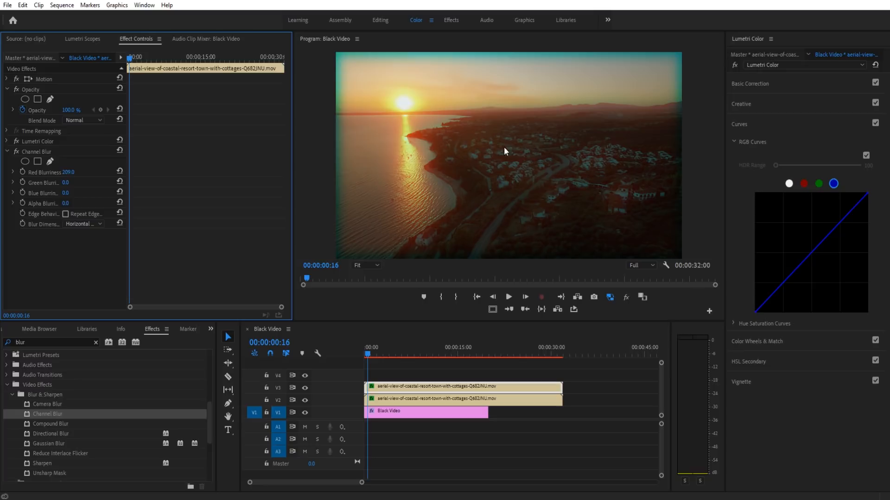
Enable Repeat Edge Pixels on the Channel Blur so the blur leaves no dark borders.
left_click(65, 214)
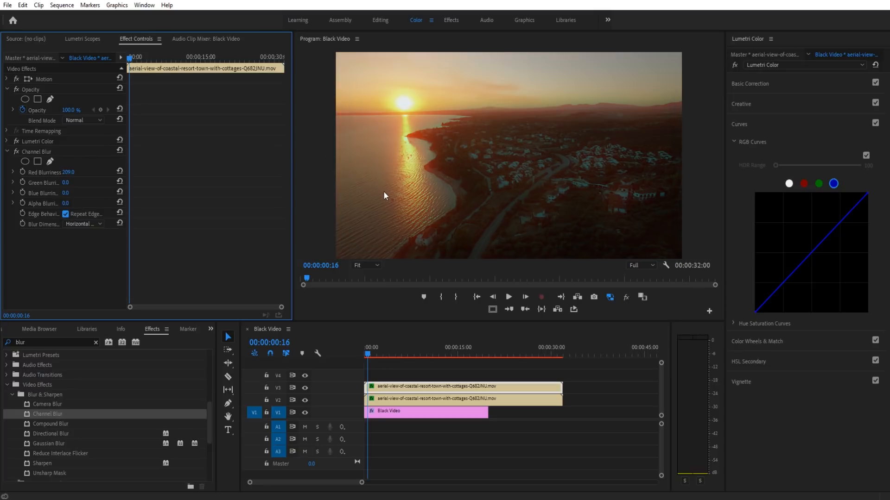
mouse_move(656, 136)
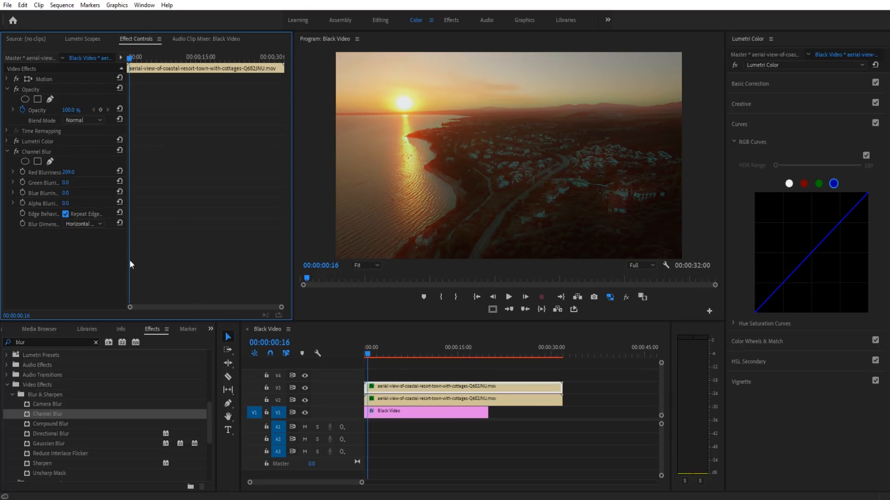
Set the copy's blend mode to Lighten and raise Channel Blur blue blurriness to about 165.
left_click(82, 121)
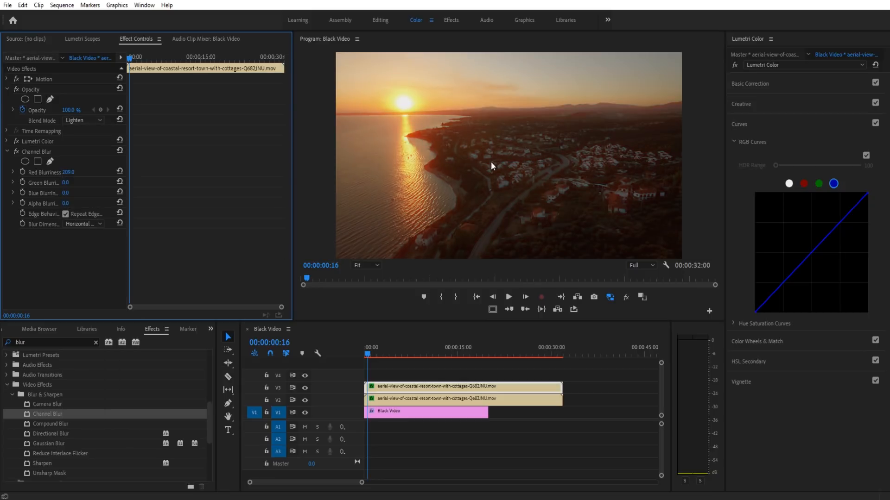
mouse_move(577, 93)
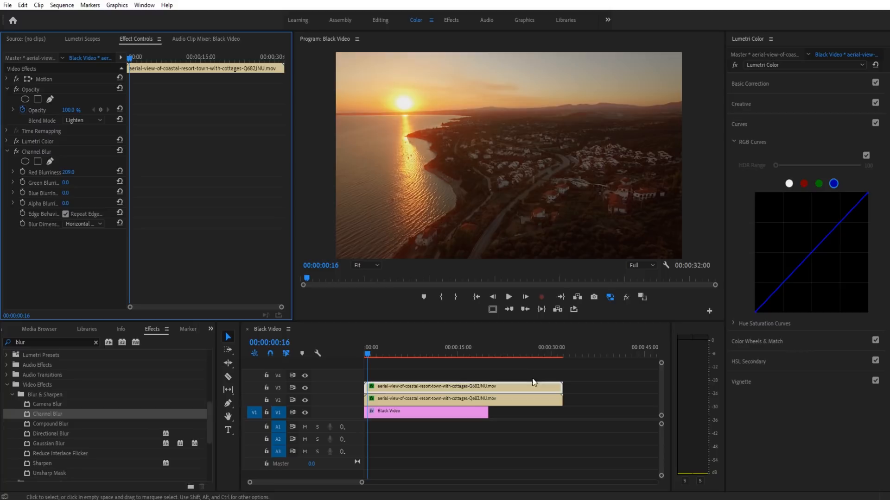
mouse_move(600, 140)
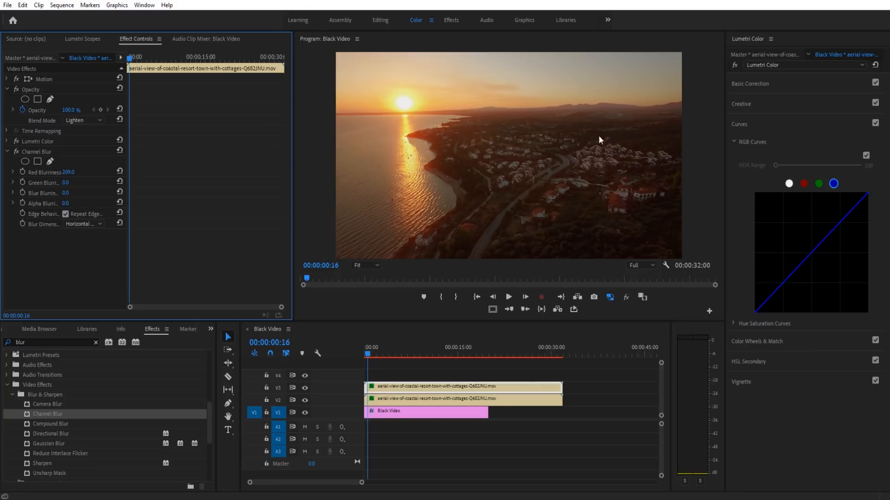
mouse_move(607, 165)
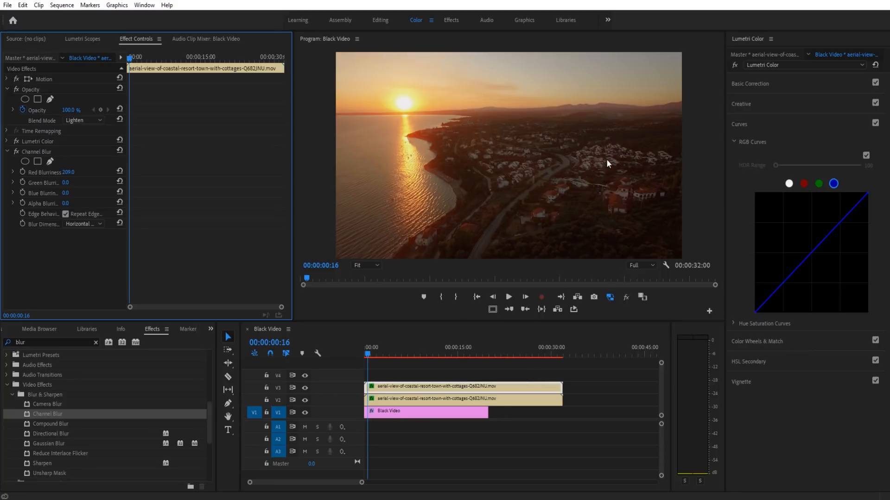
mouse_move(369, 176)
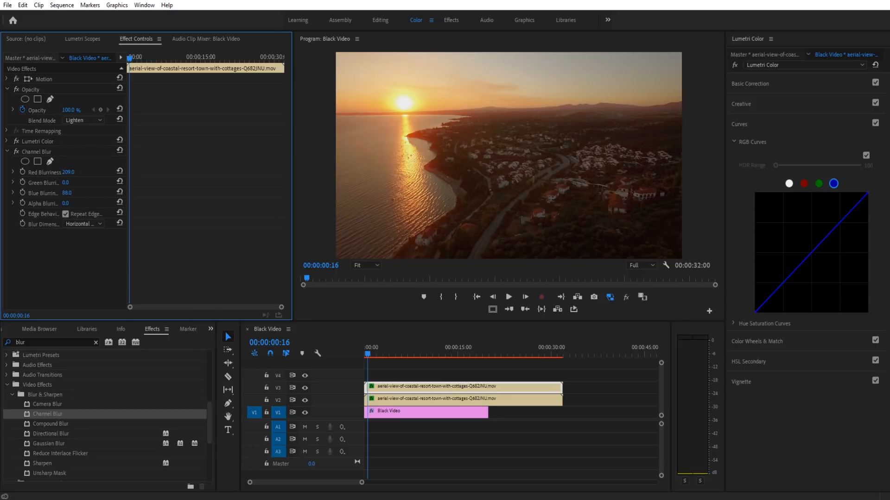
left_click_drag(67, 192, 113, 193)
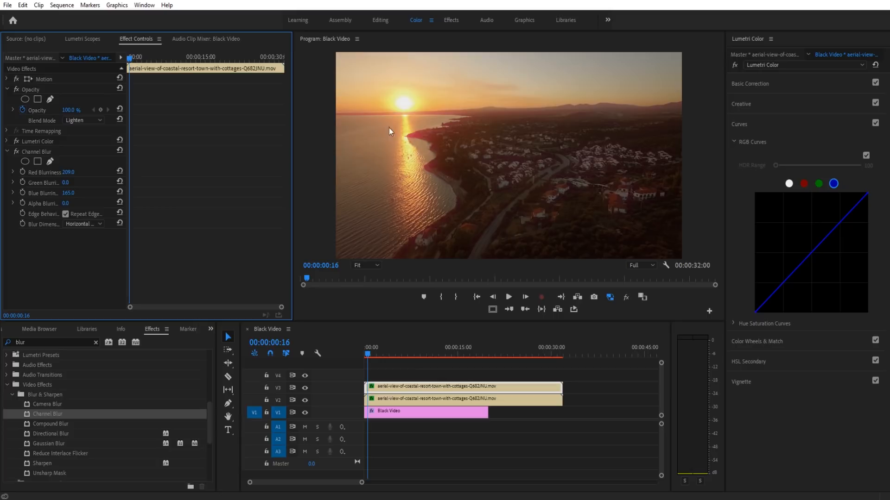
mouse_move(486, 137)
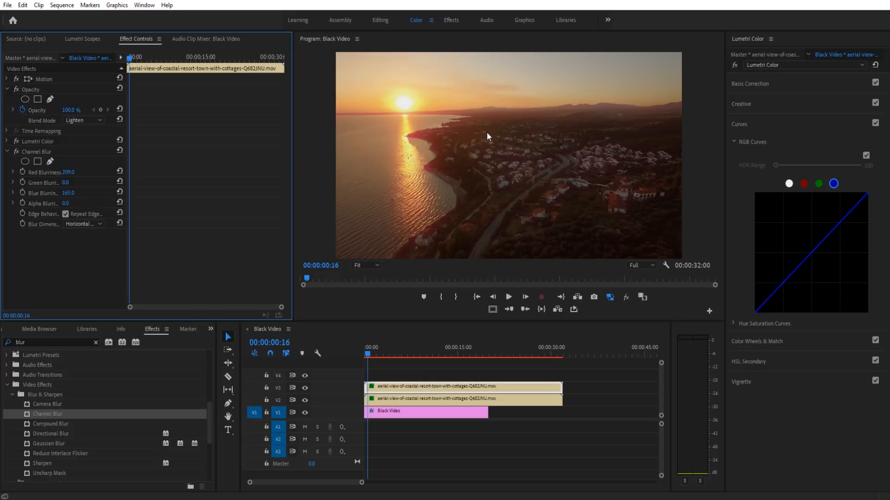
mouse_move(661, 120)
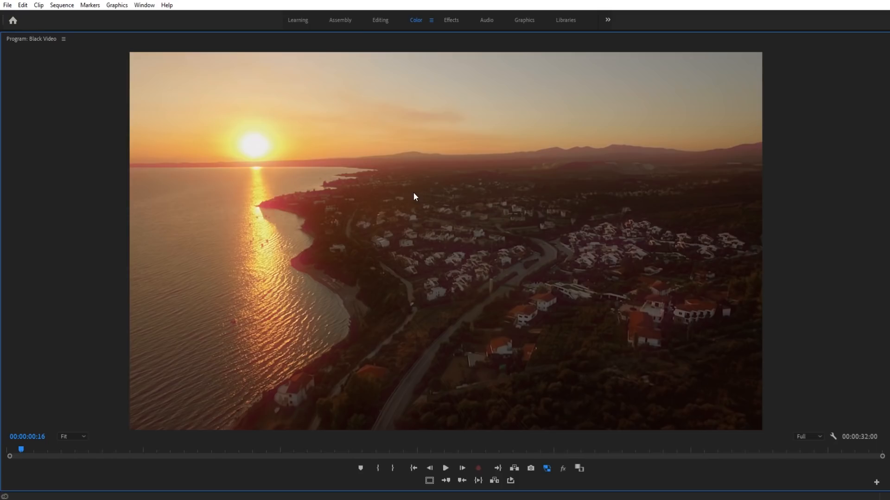
left_click(445, 468)
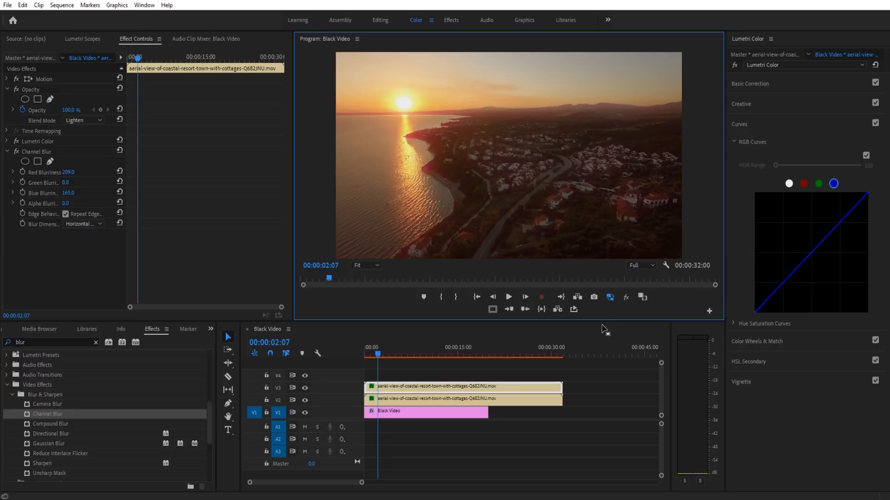
mouse_move(597, 342)
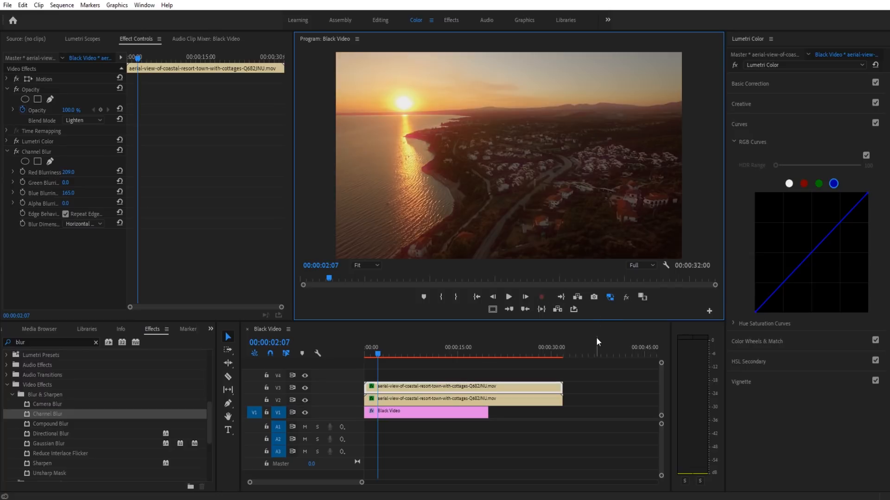
mouse_move(585, 379)
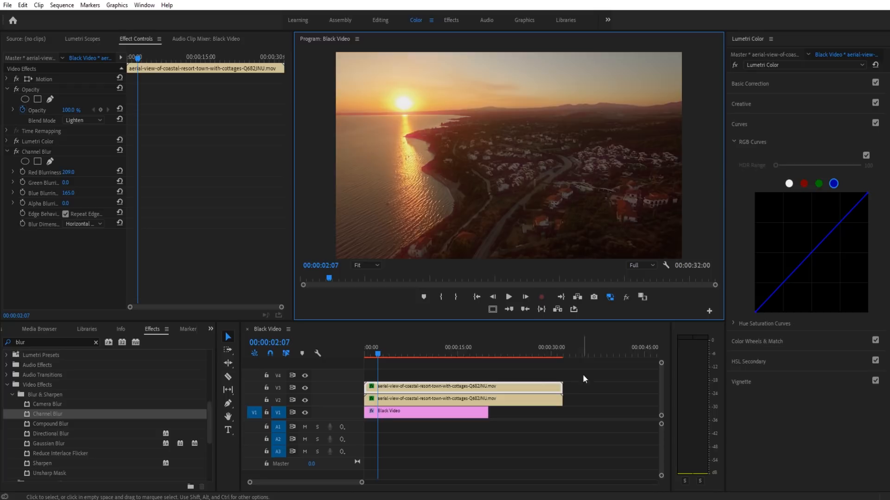
mouse_move(562, 380)
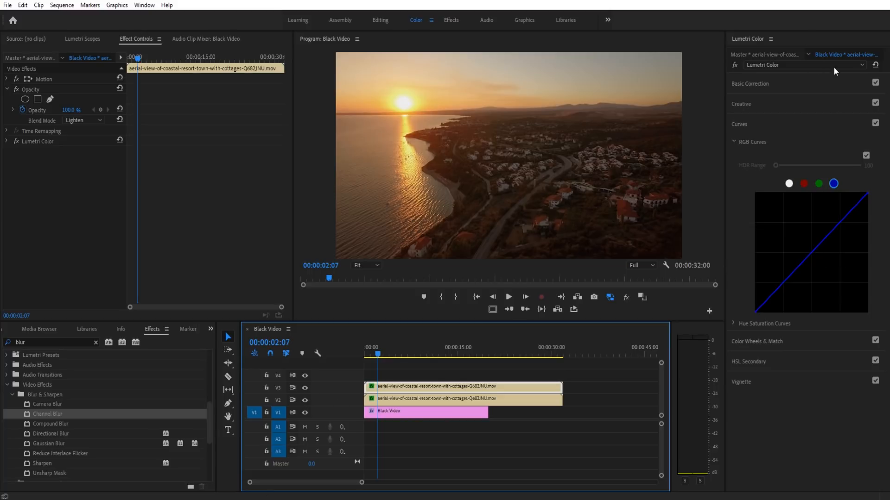
mouse_move(413, 22)
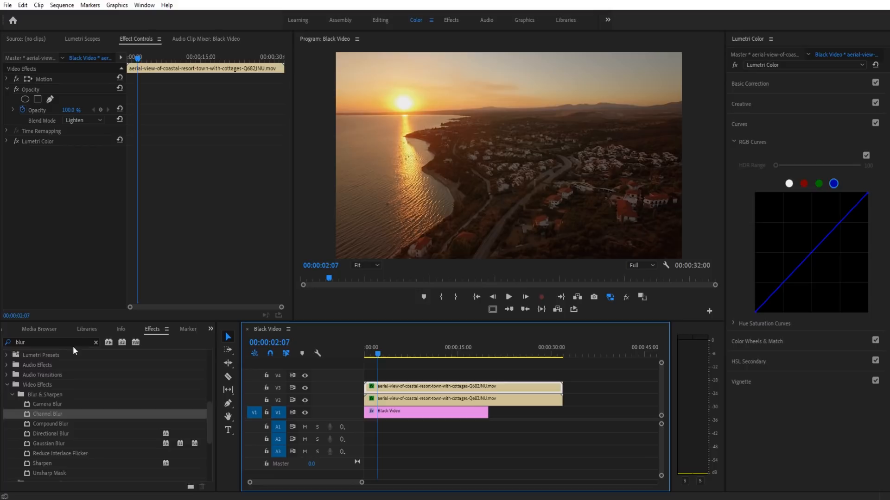
mouse_move(446, 241)
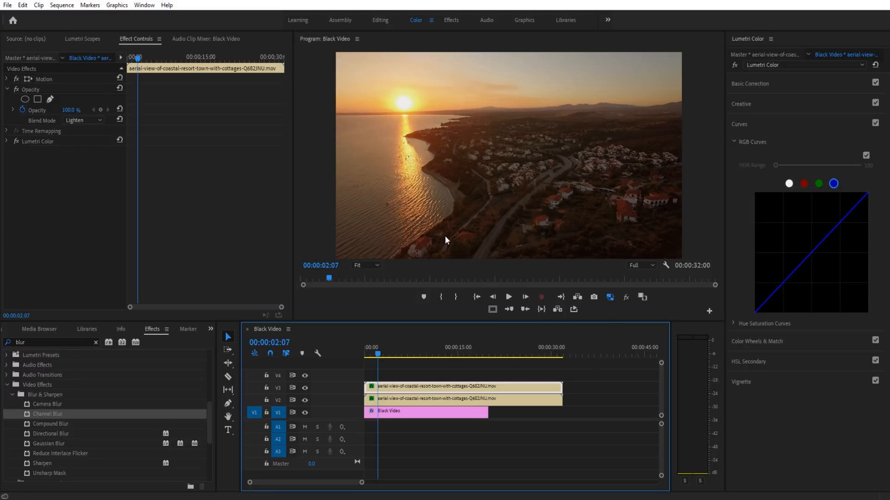
mouse_move(774, 340)
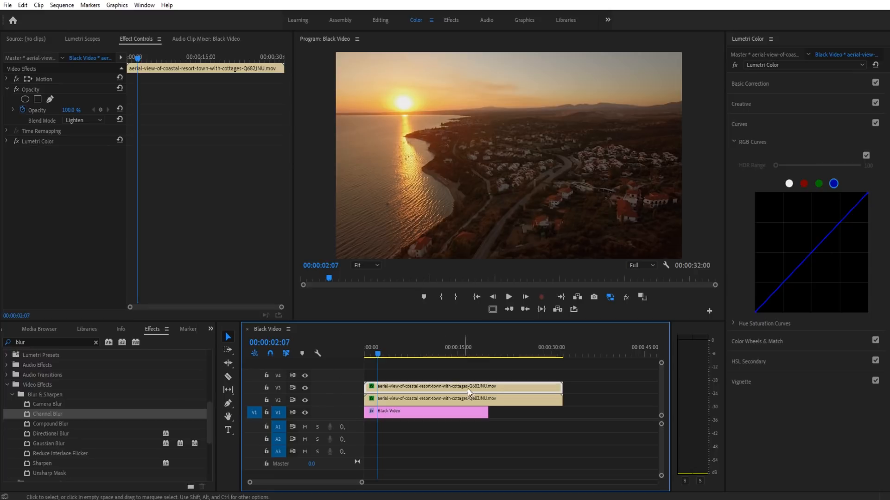
mouse_move(783, 175)
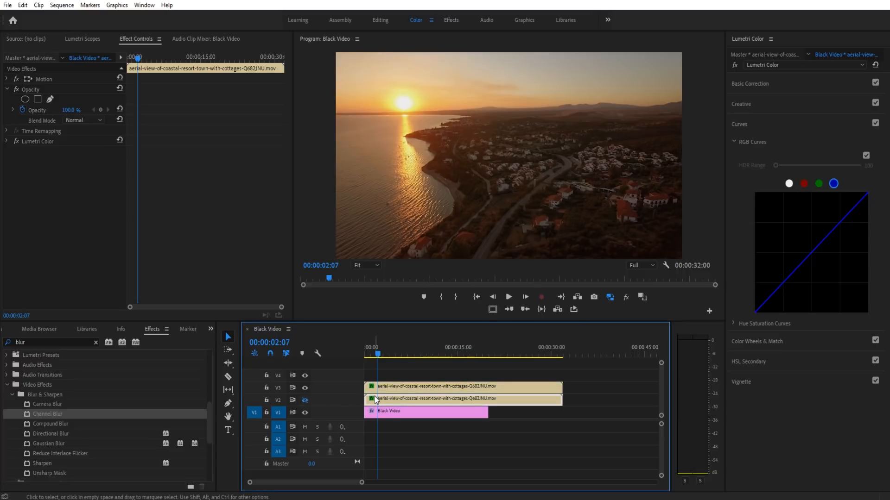
Pull the RGB curves' luma midtones down so the red copy keeps only its brightest areas.
left_click(81, 121)
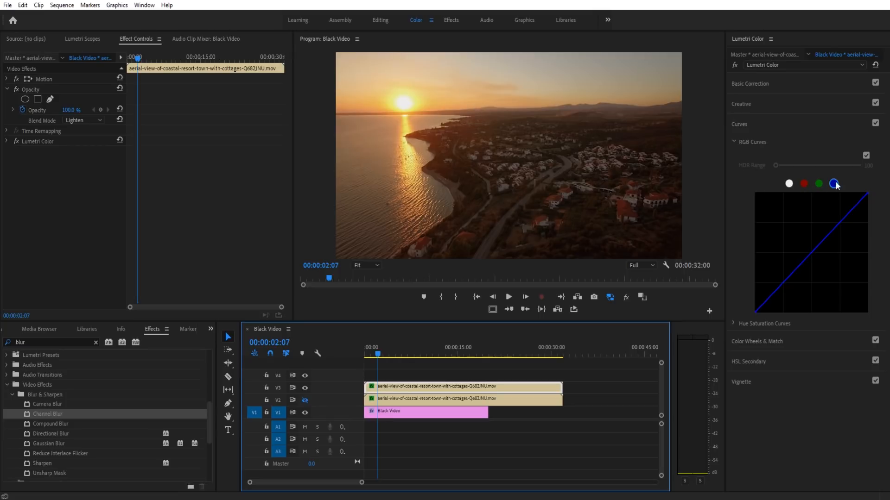
mouse_move(879, 203)
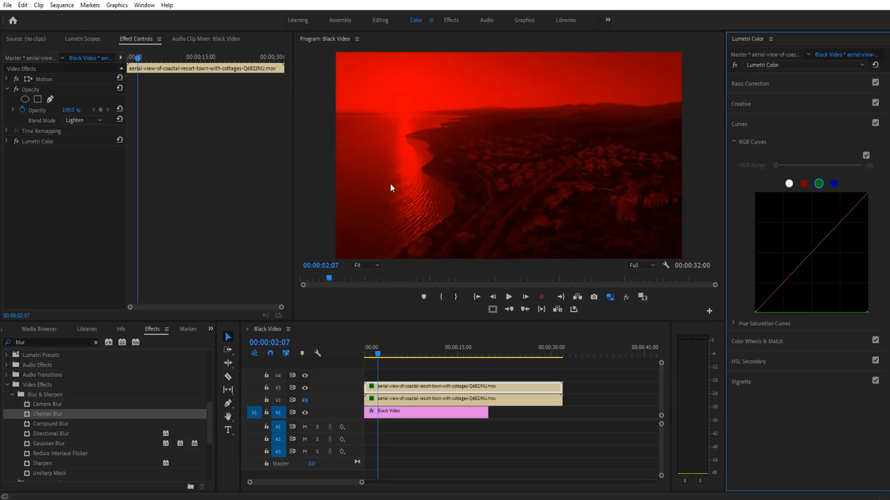
mouse_move(797, 191)
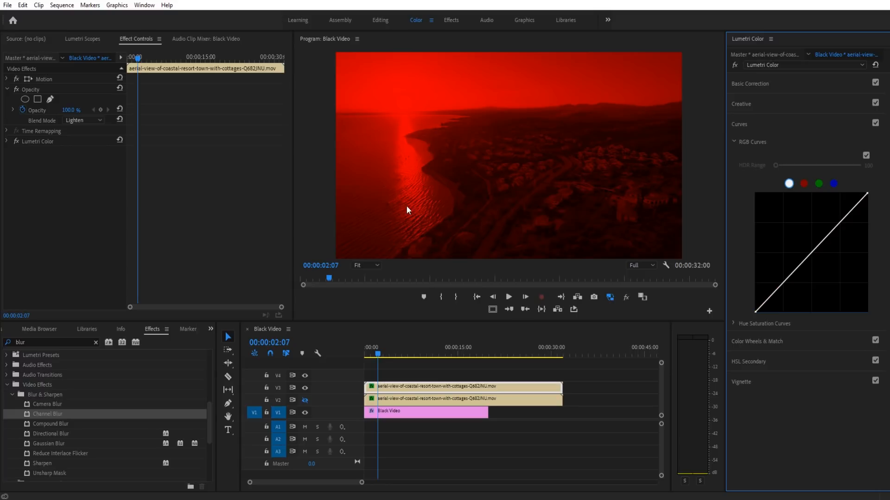
mouse_move(559, 93)
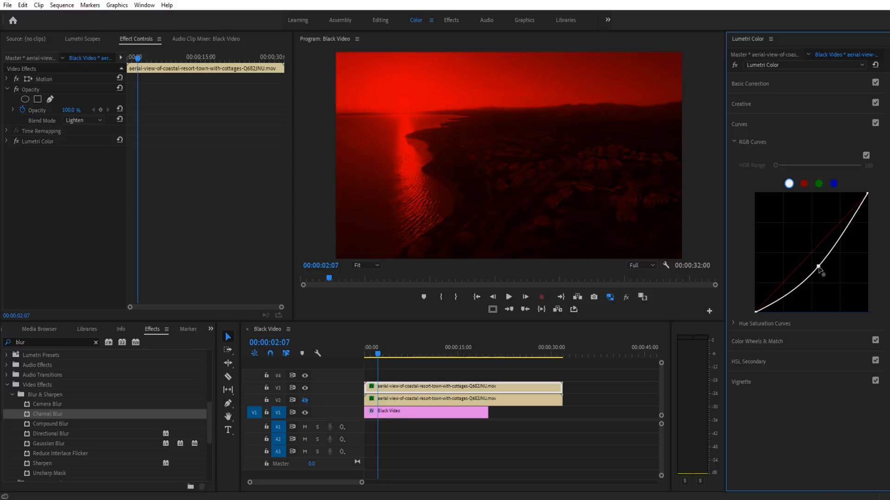
left_click_drag(818, 271, 823, 279)
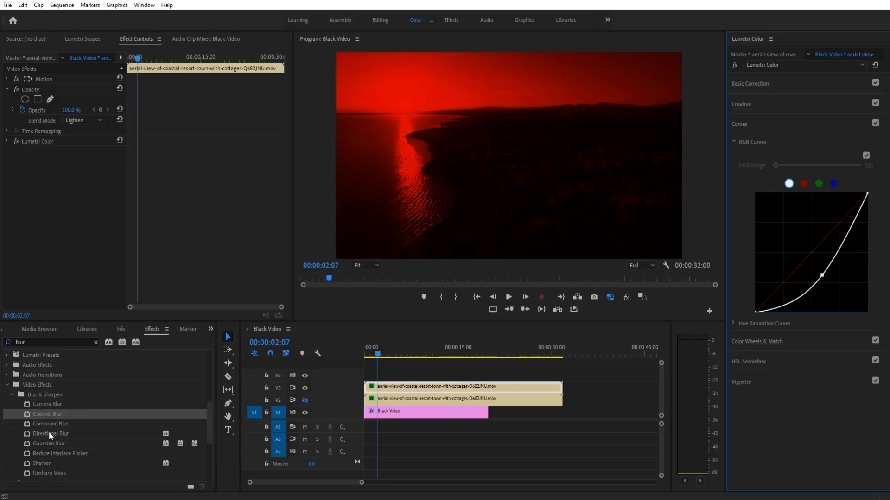
Apply Directional Blur to the top copy and settle its direction at 135°.
left_click(51, 434)
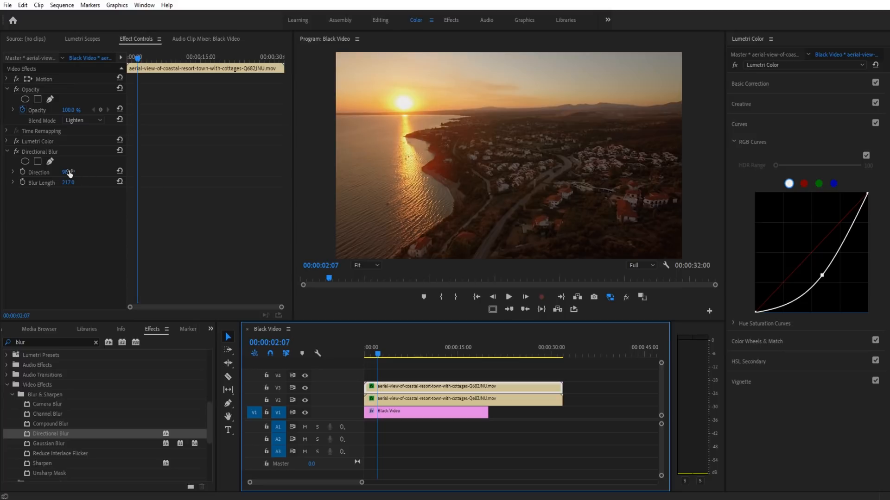
left_click_drag(67, 172, 88, 172)
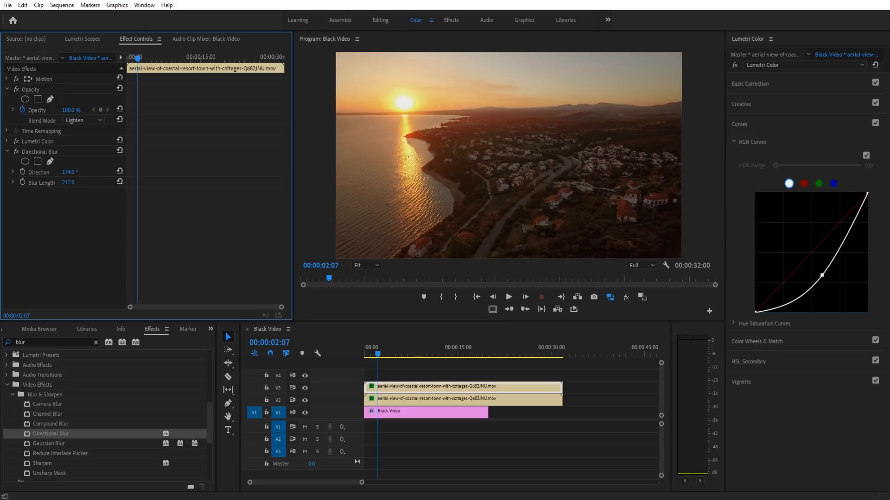
left_click_drag(69, 171, 57, 172)
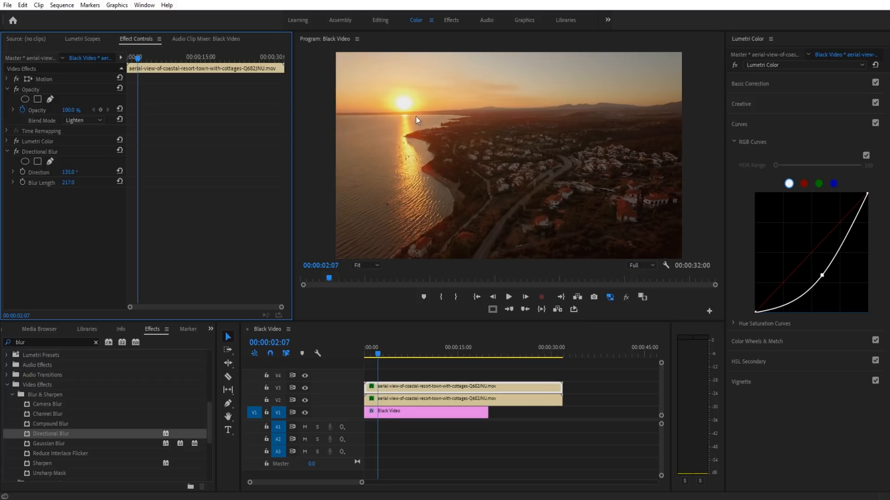
mouse_move(408, 93)
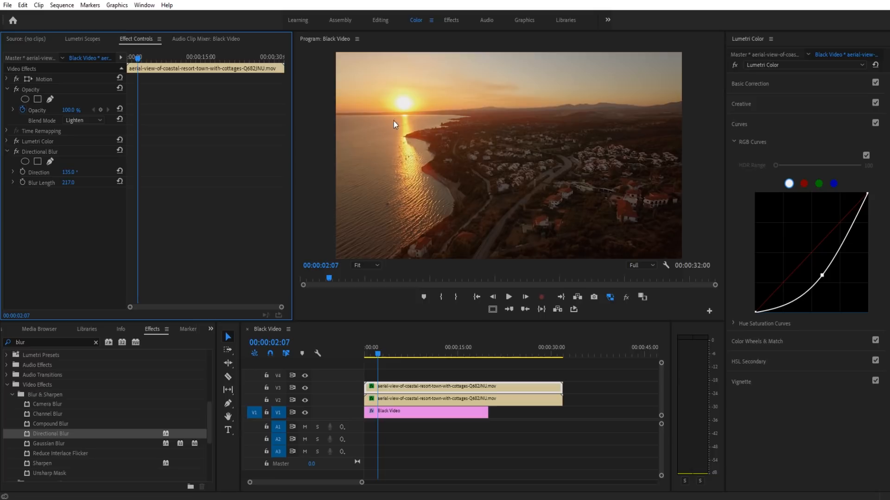
mouse_move(418, 151)
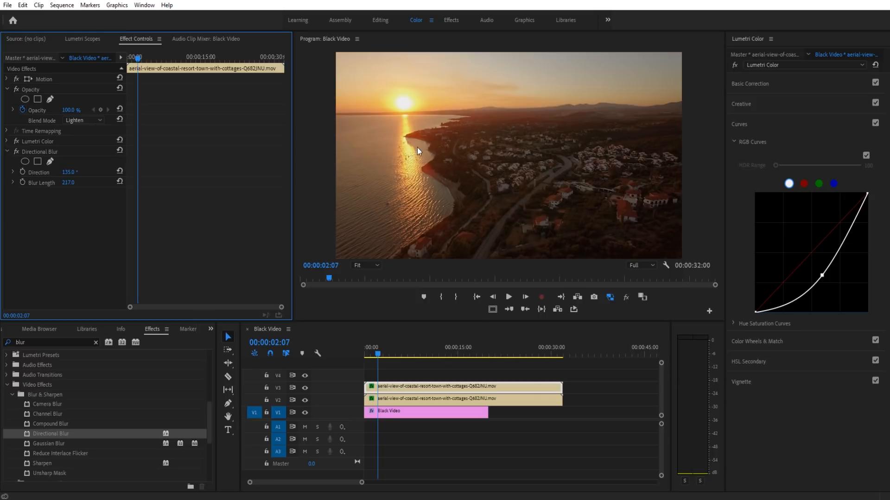
mouse_move(419, 141)
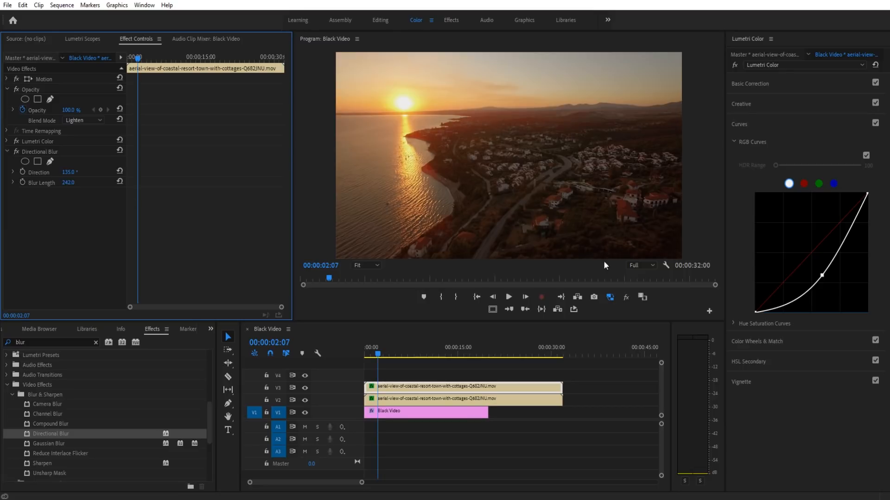
mouse_move(550, 197)
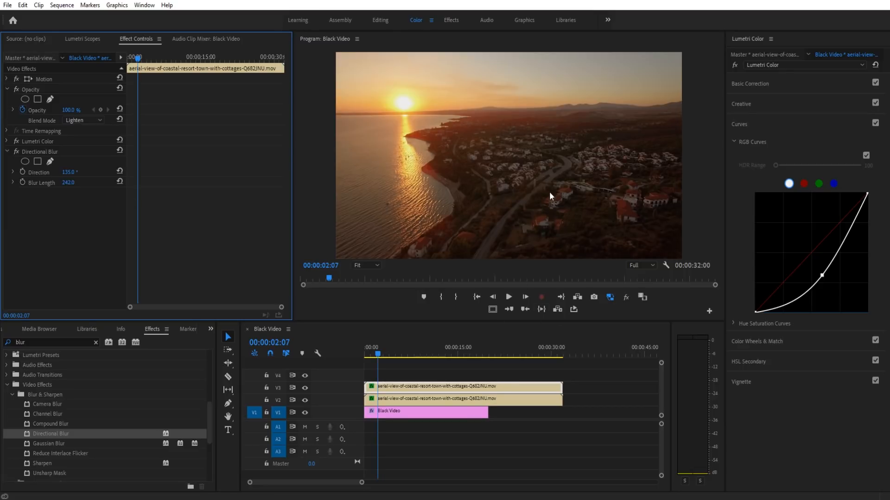
Bend the green curve to warm the glow toward orange, then hide the base clip to preview it alone.
left_click(818, 183)
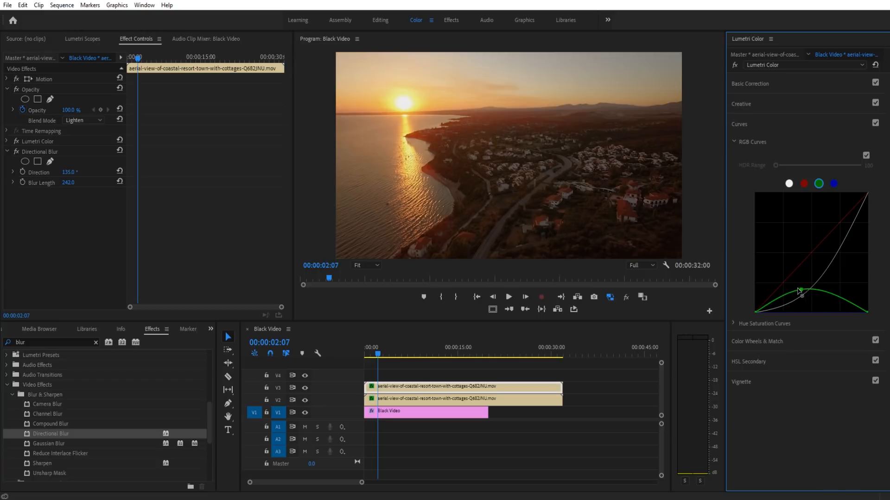
left_click_drag(800, 290, 780, 296)
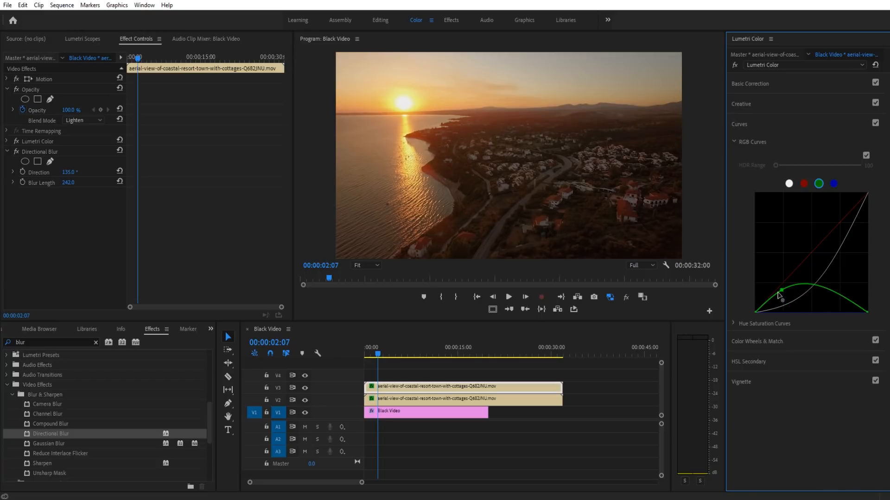
left_click_drag(780, 295, 780, 295)
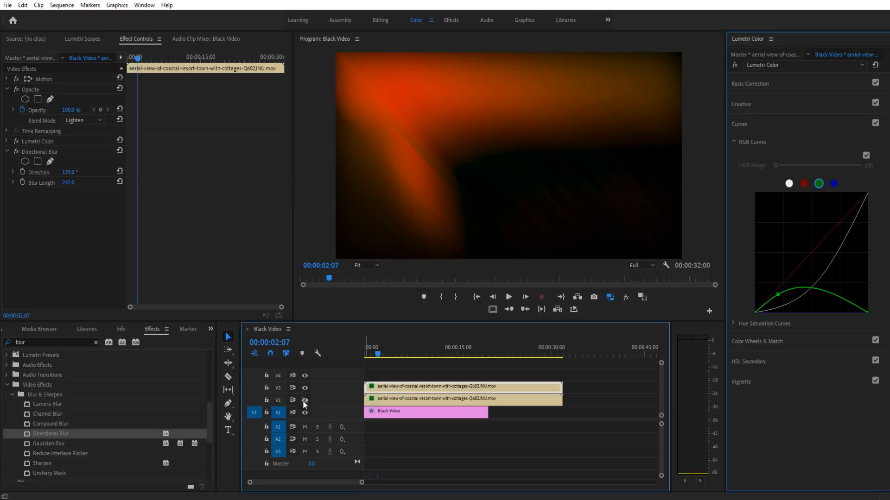
left_click(305, 400)
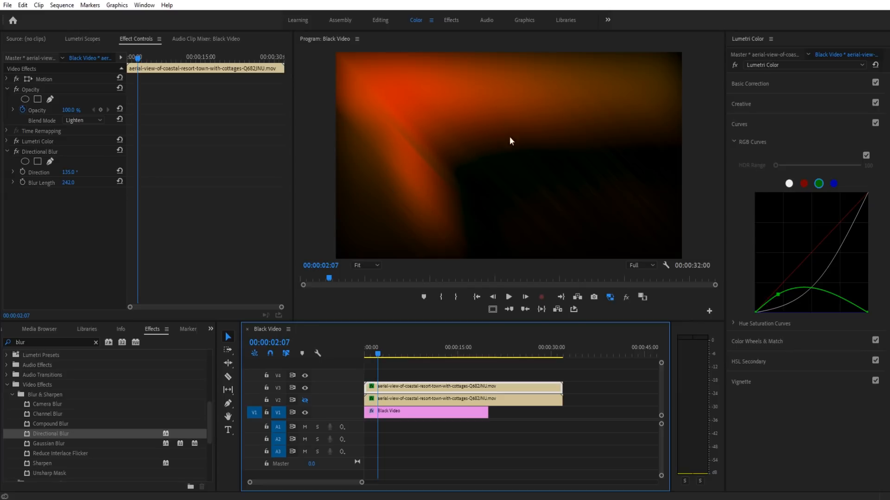
mouse_move(304, 395)
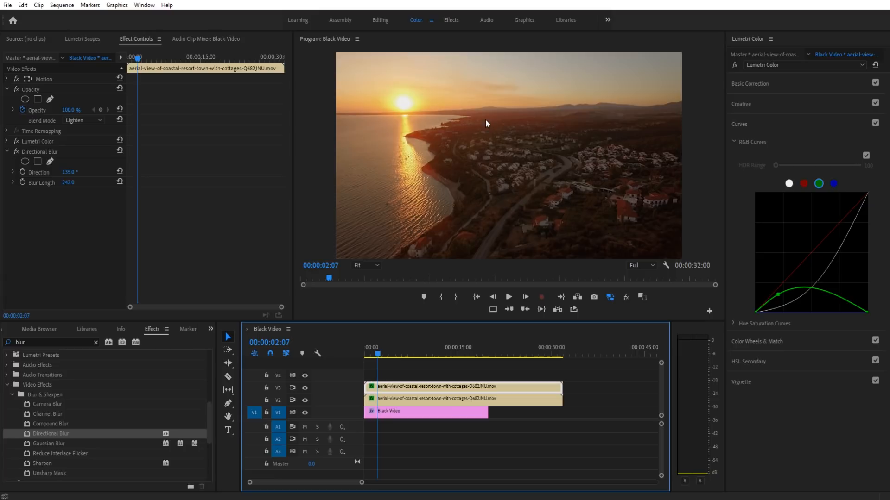
mouse_move(753, 291)
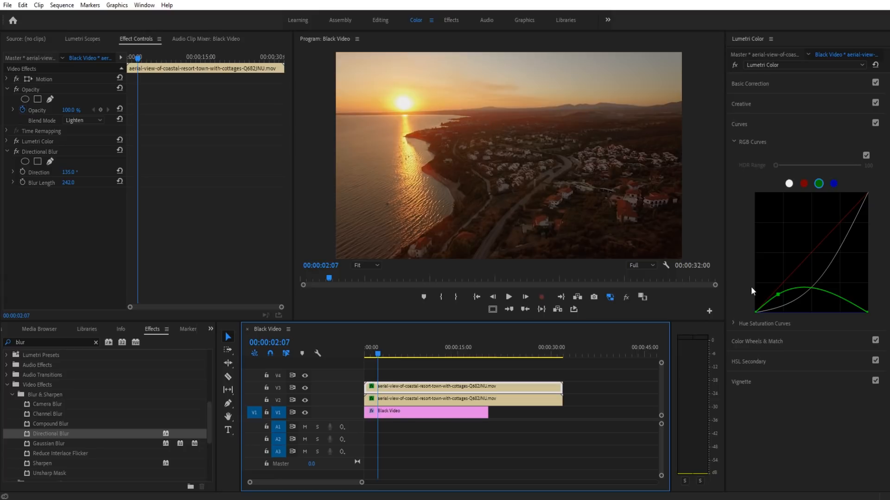
mouse_move(772, 161)
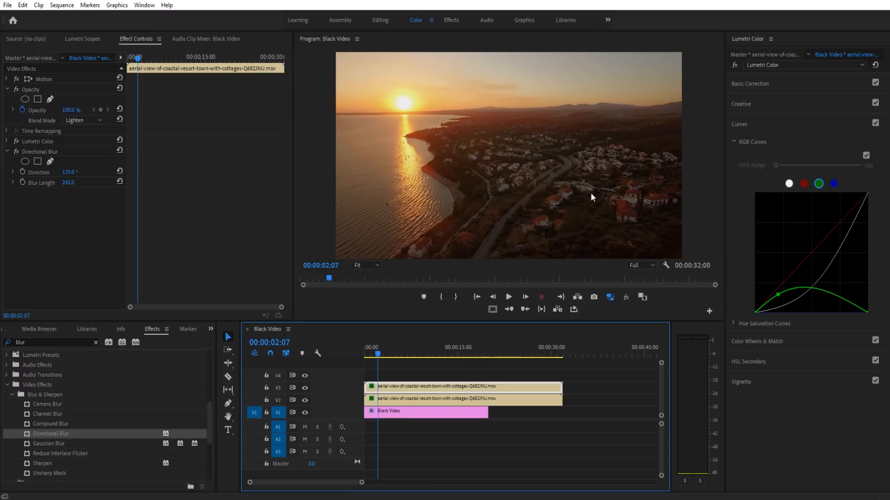
mouse_move(566, 286)
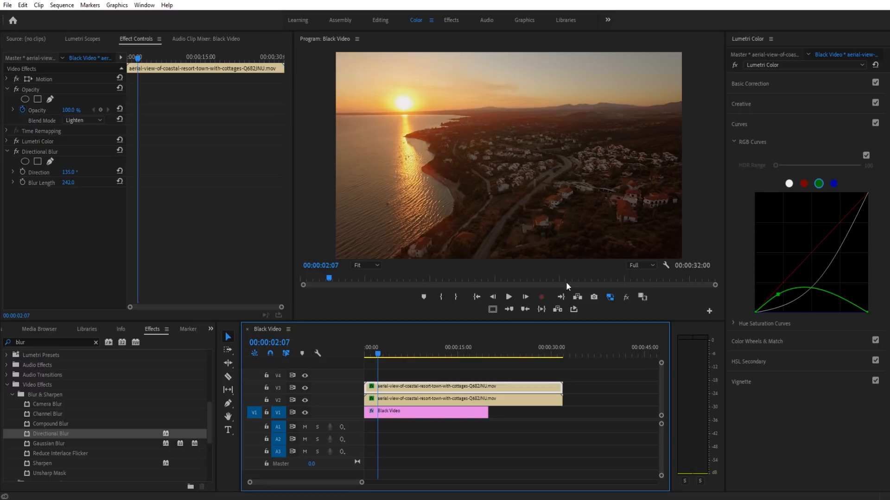